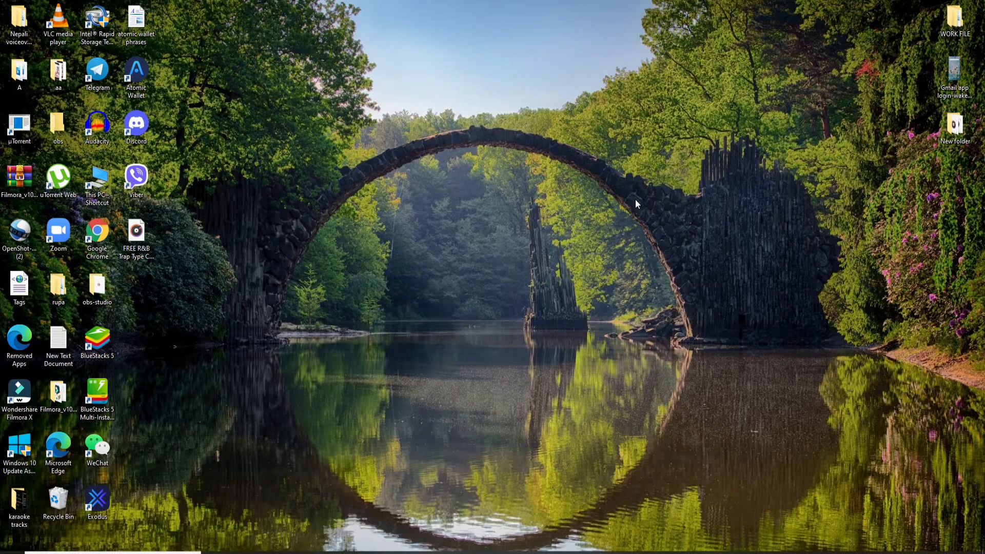
mouse_move(484, 206)
text(workforcenow.adp.com)
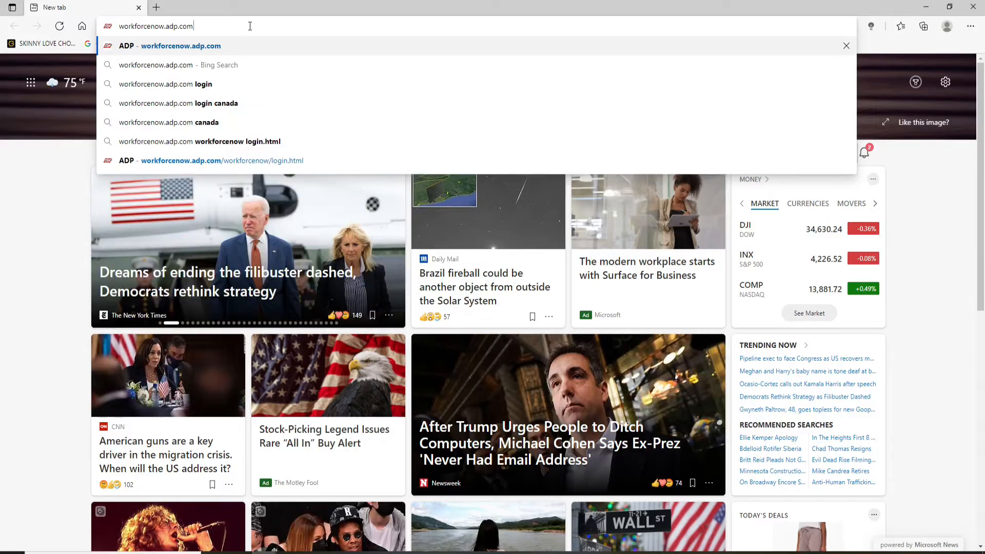
Open the ADP Workforce Now sign-in page at workforcenow.adp.com in Edge.
click(180, 46)
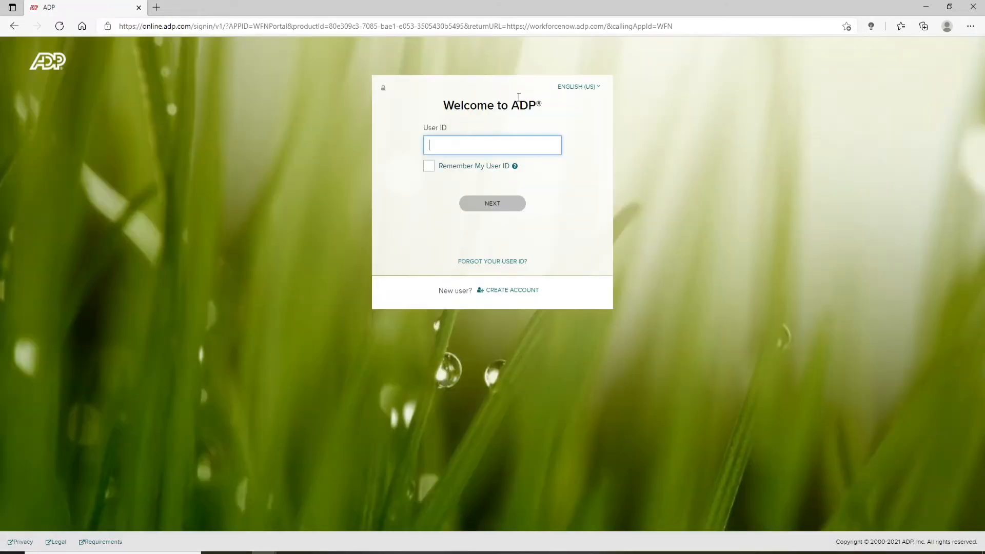
mouse_move(544, 280)
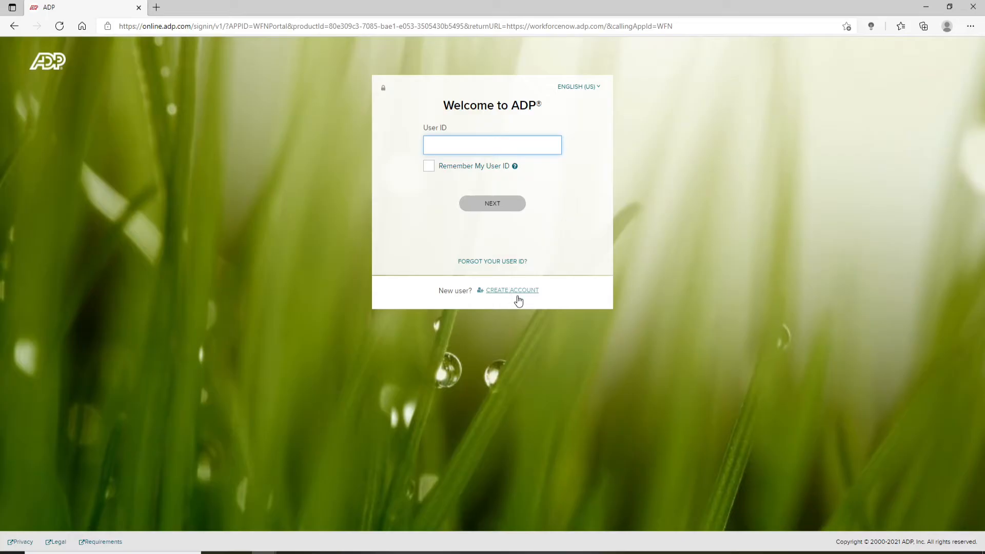
Choose CREATE ACCOUNT under 'New user?' on the Welcome to ADP page.
click(512, 289)
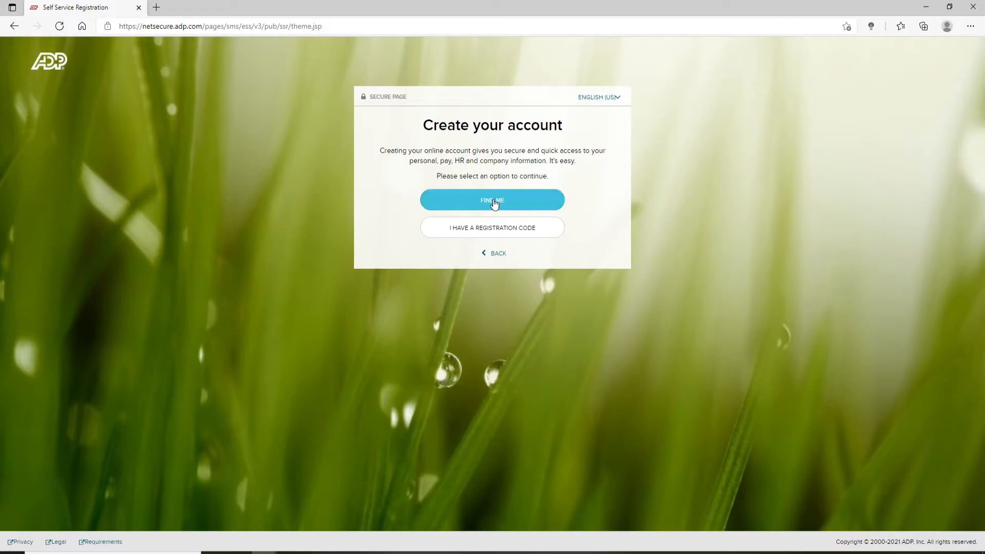
mouse_move(497, 253)
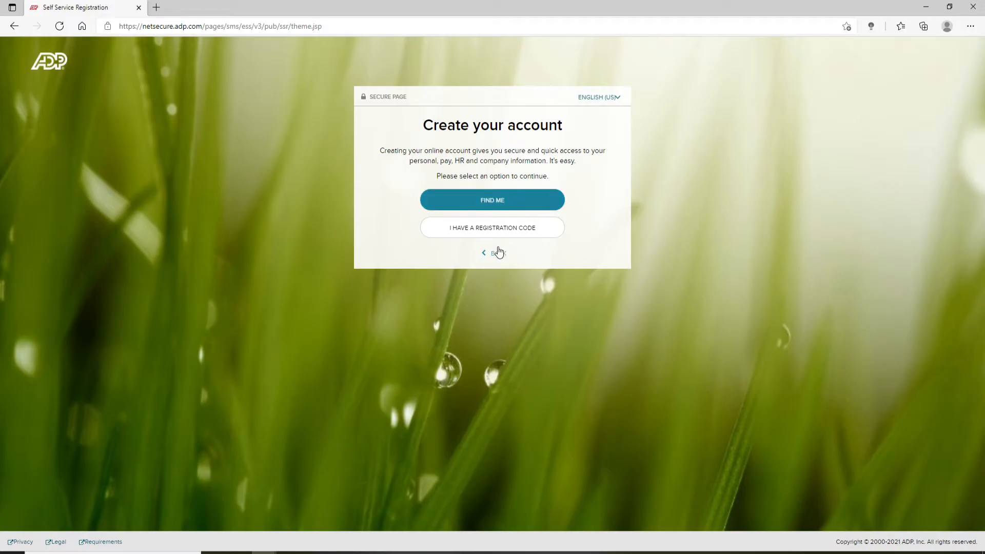
mouse_move(492, 228)
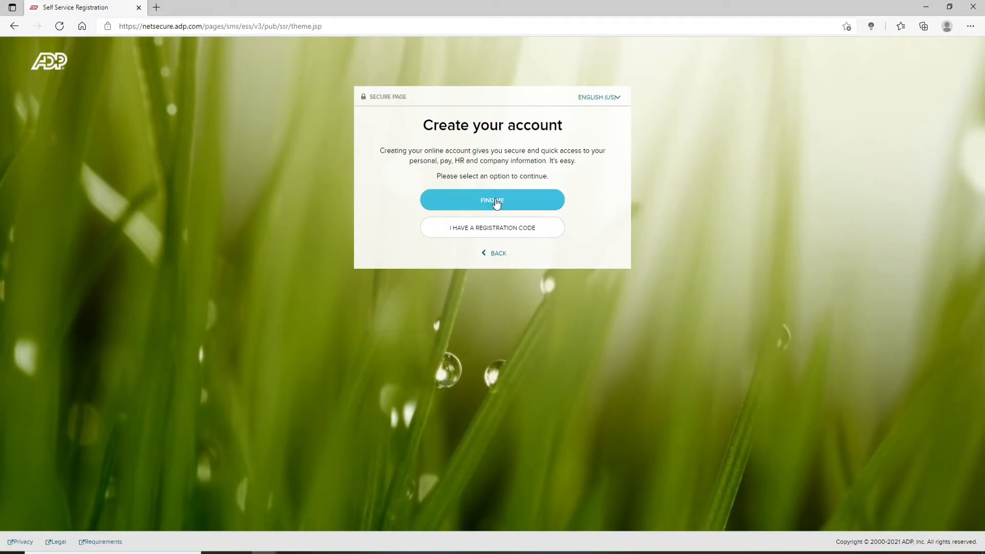
Choose FIND ME on the Create your account page.
click(492, 199)
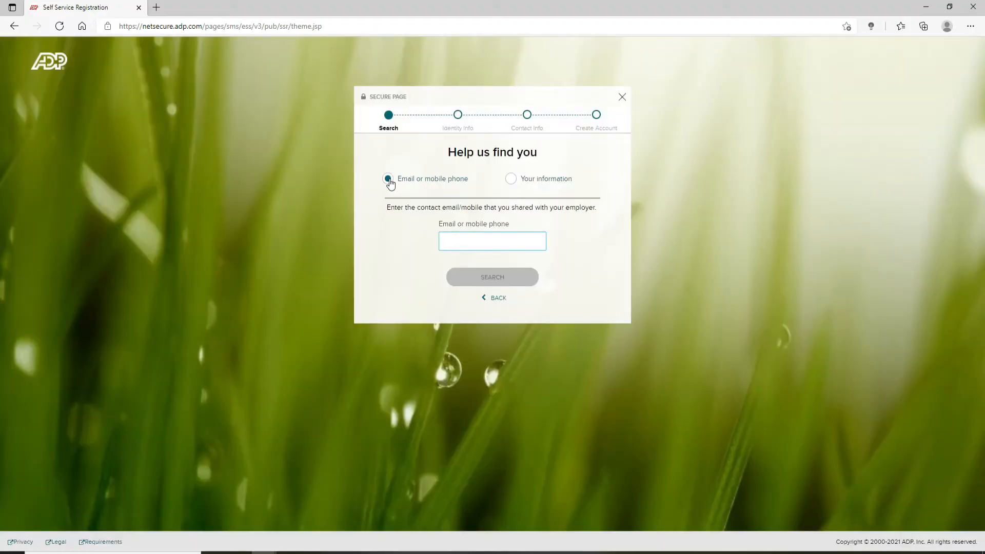
click(511, 179)
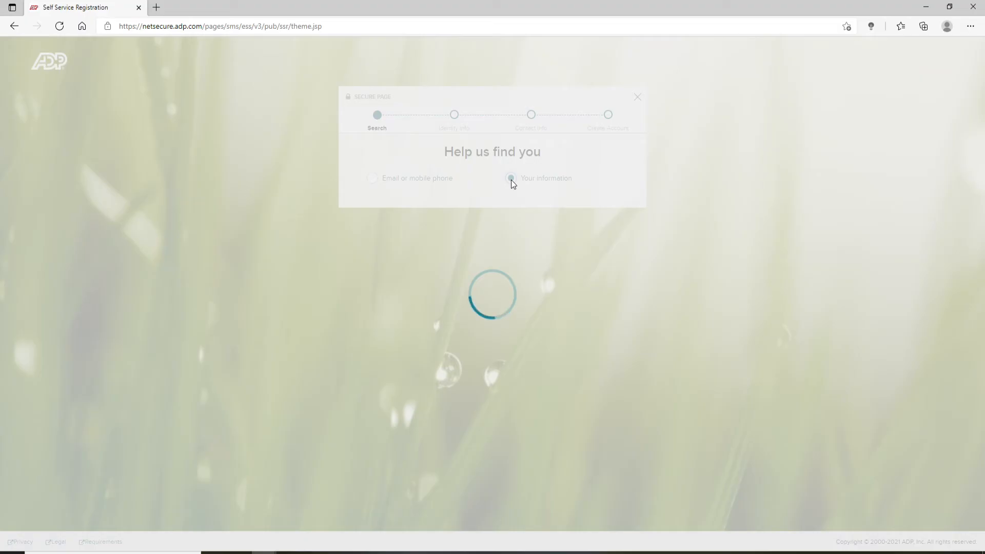
click(510, 178)
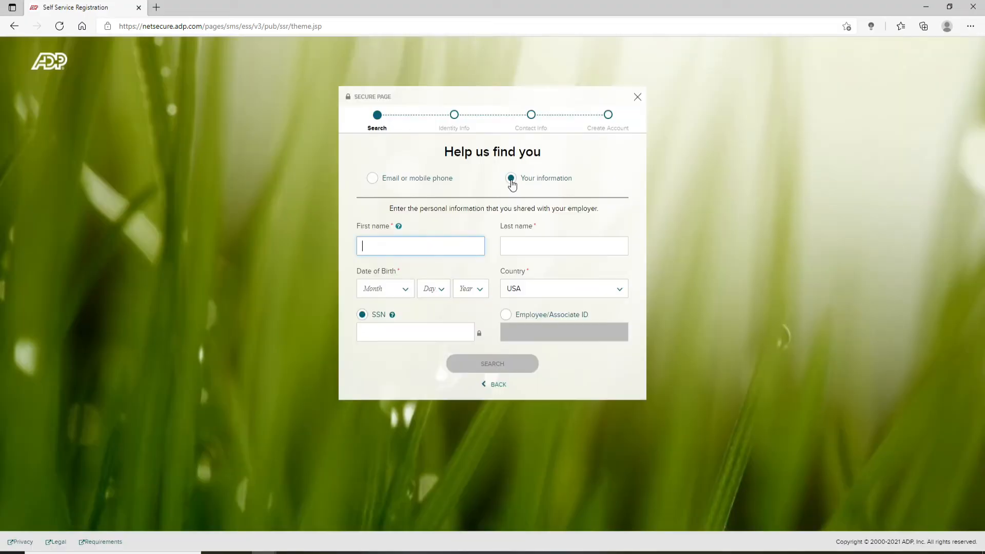
text(rupe)
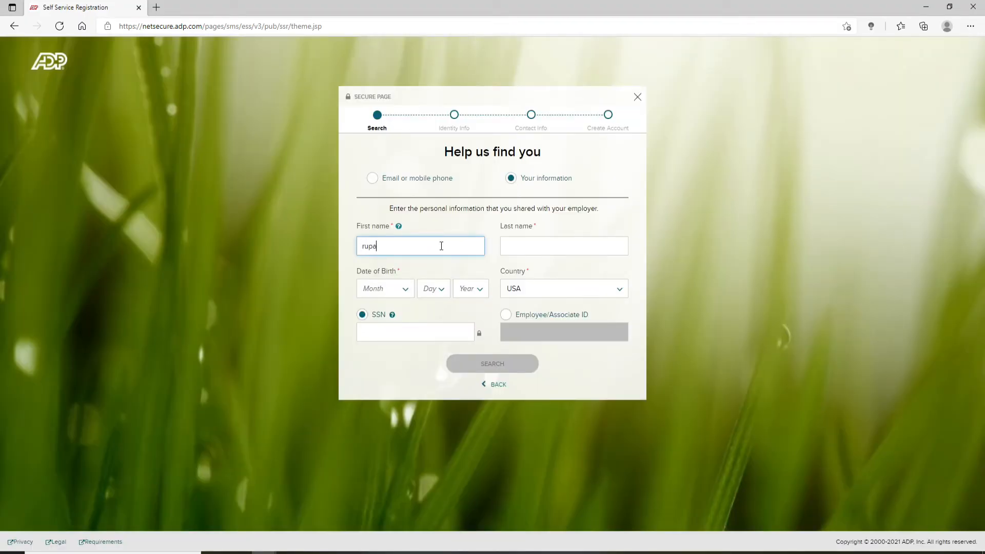
text(dulal)
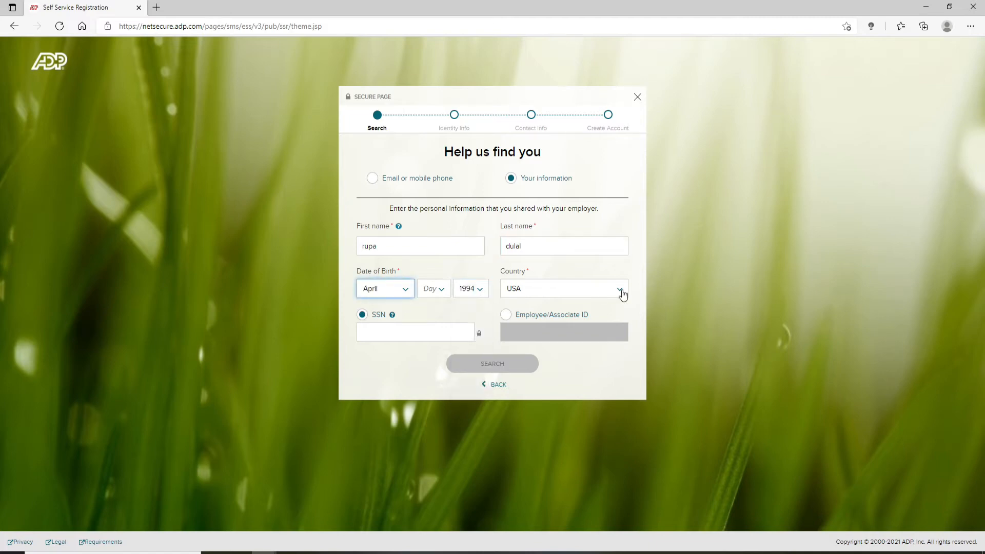
Keep country USA and identify by Employee/Associate ID 09876 instead of SSN.
click(414, 333)
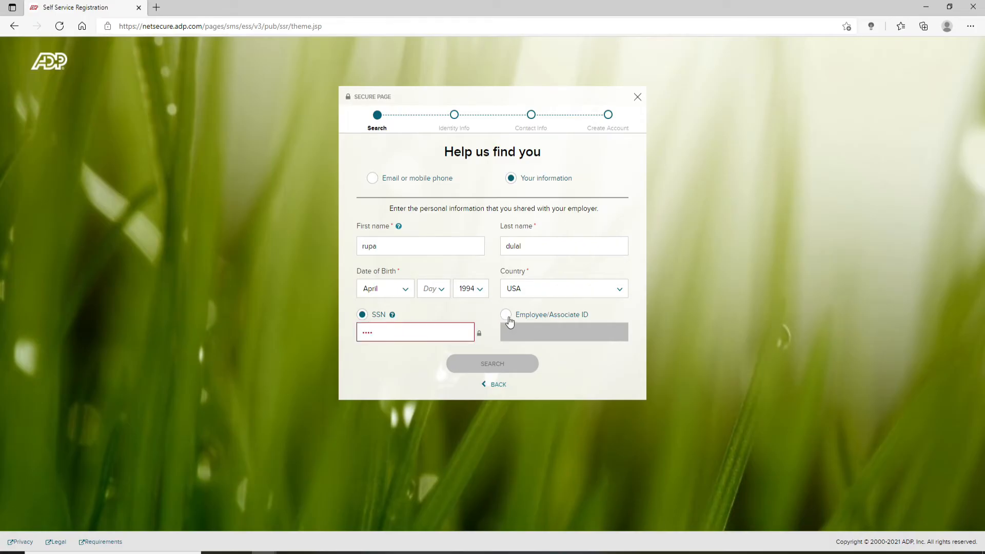
click(506, 314)
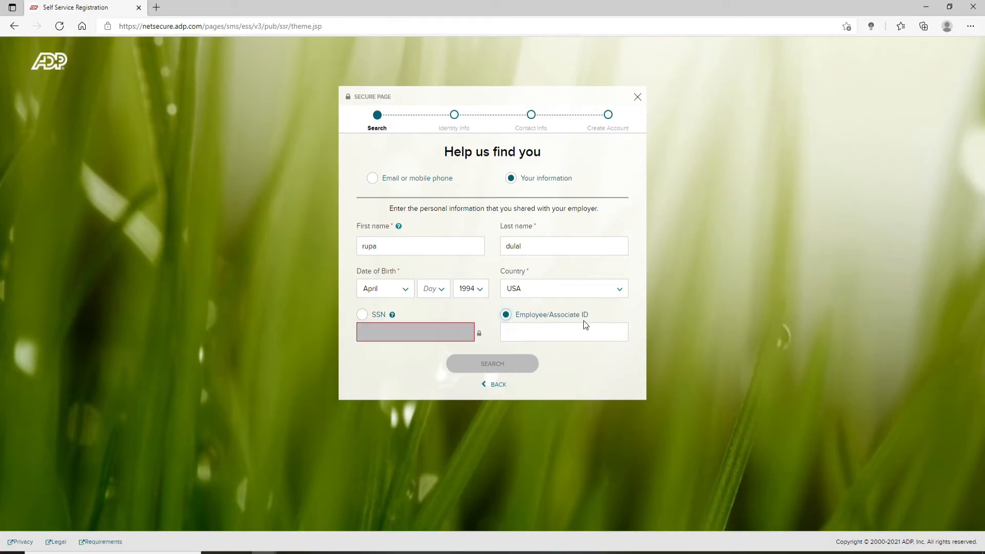
click(564, 332)
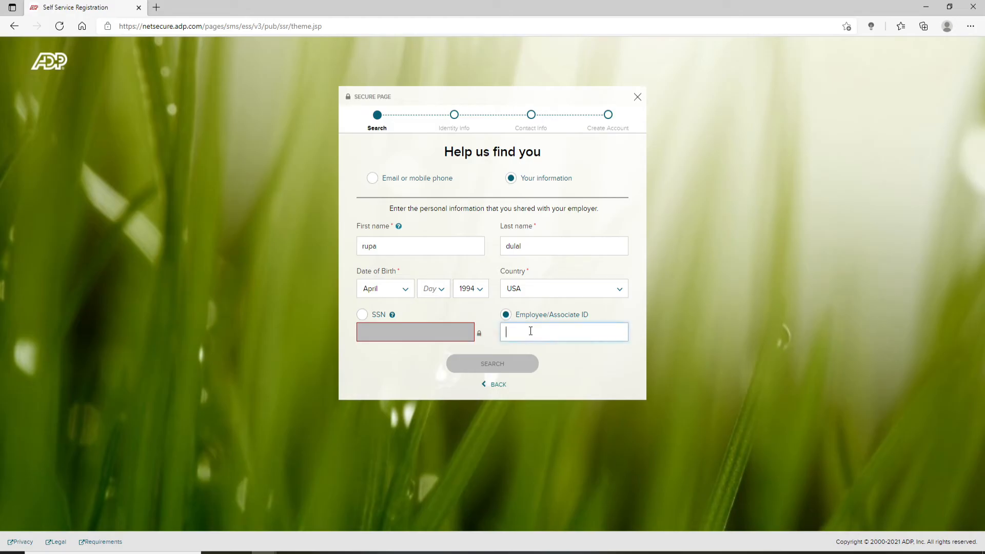
text(09876)
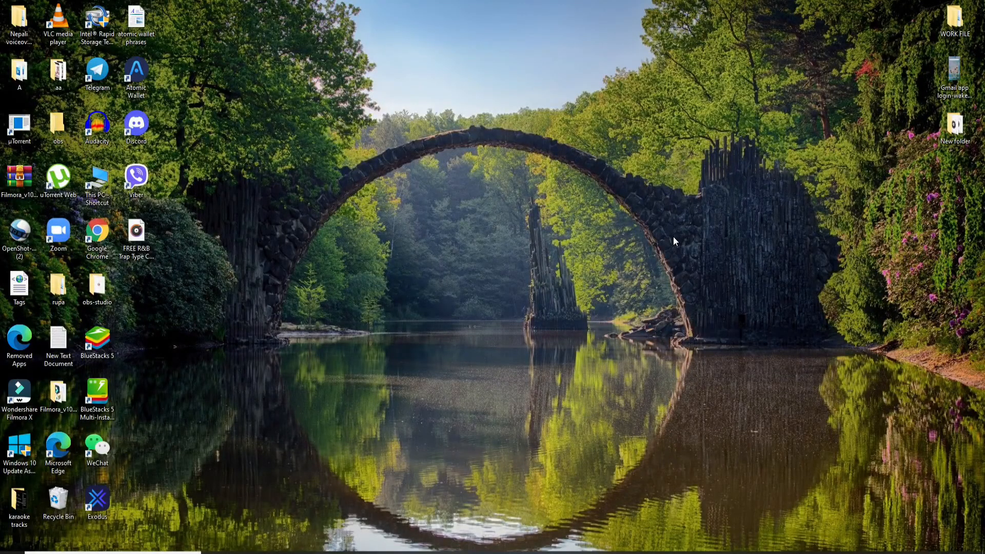
mouse_move(495, 104)
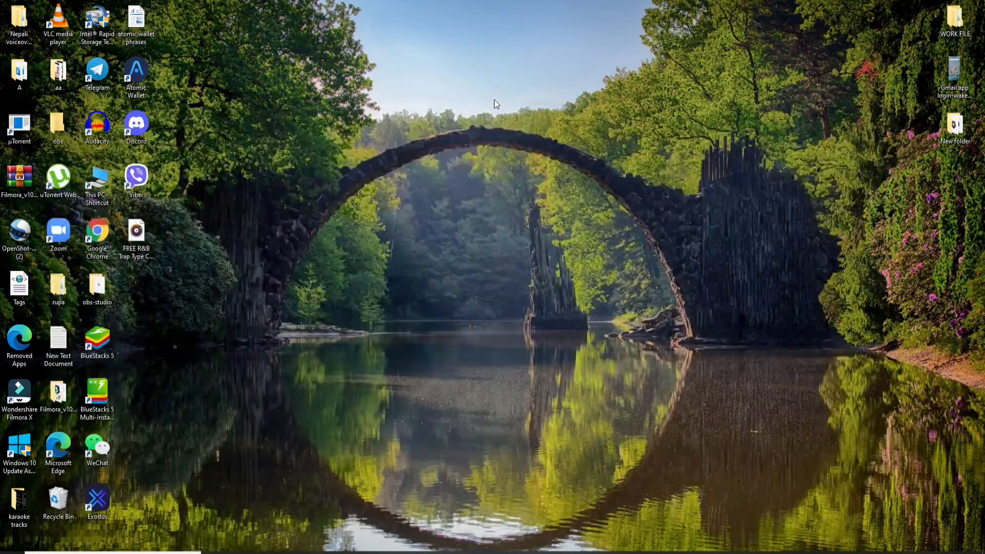